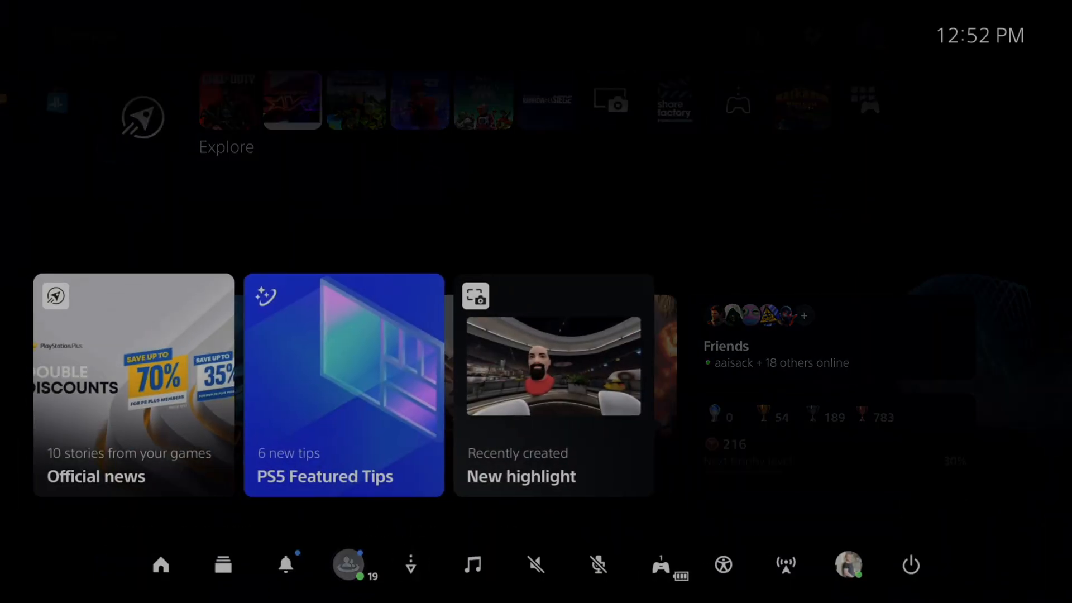
- Dismiss the parties and messages panels and return to the Home screen
click(348, 564)
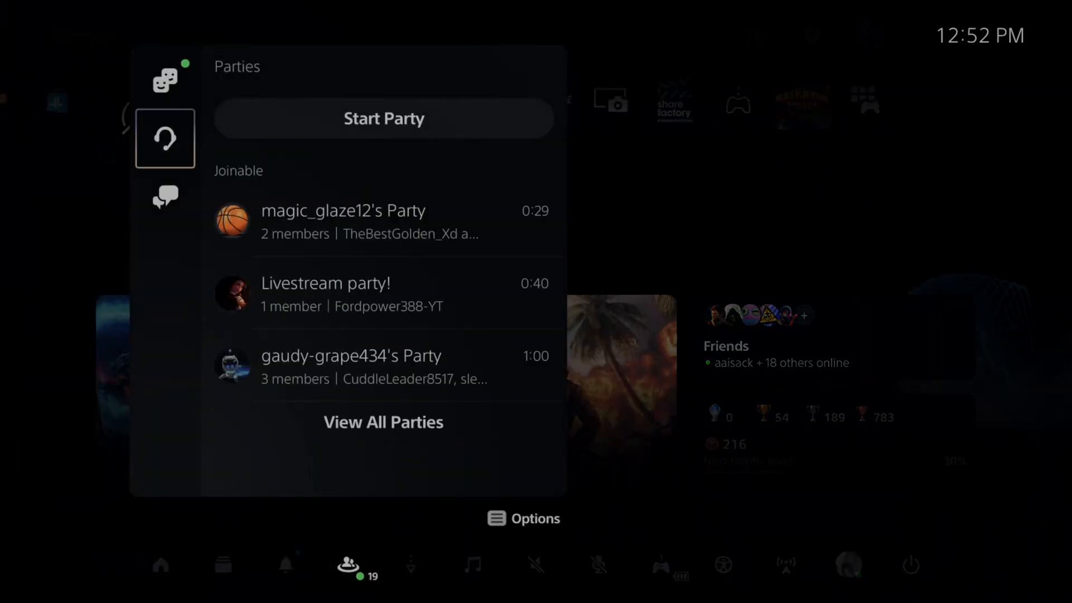
click(164, 198)
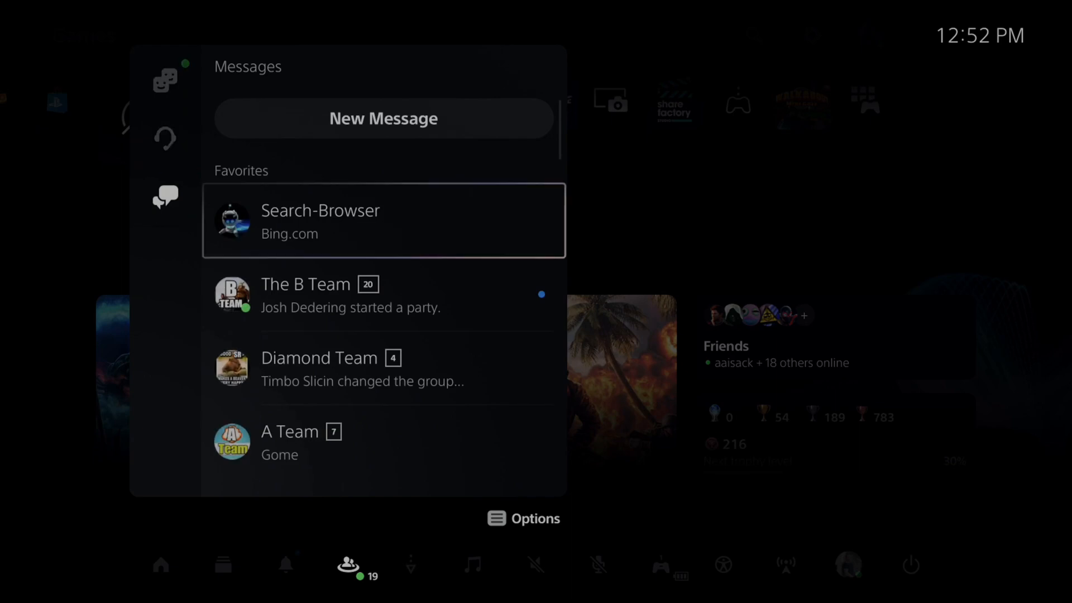
click(383, 220)
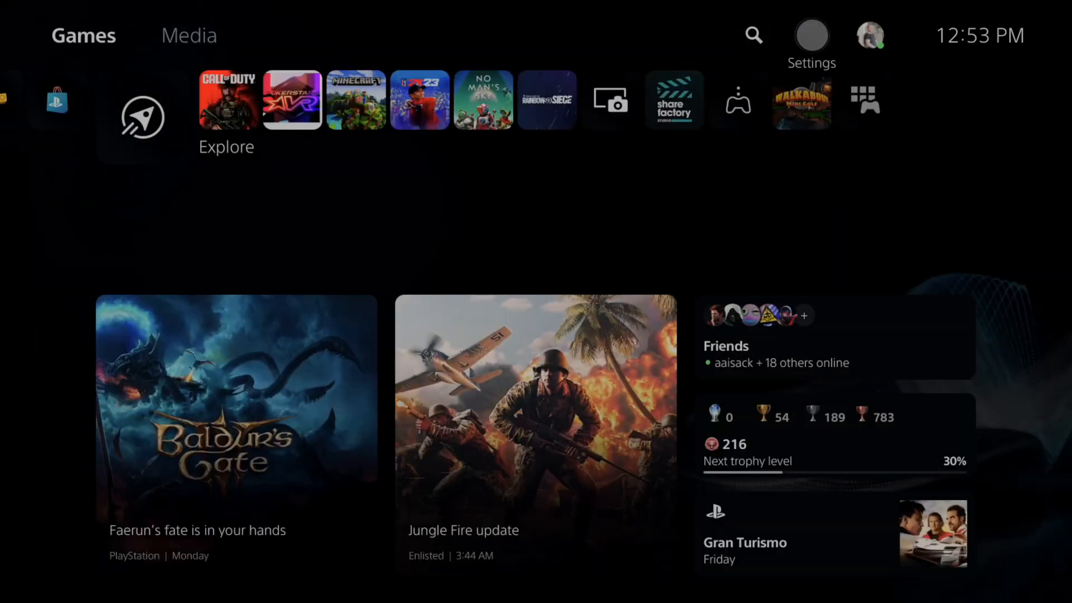
- Open Settings > System and move down the list toward Web Browser
click(811, 30)
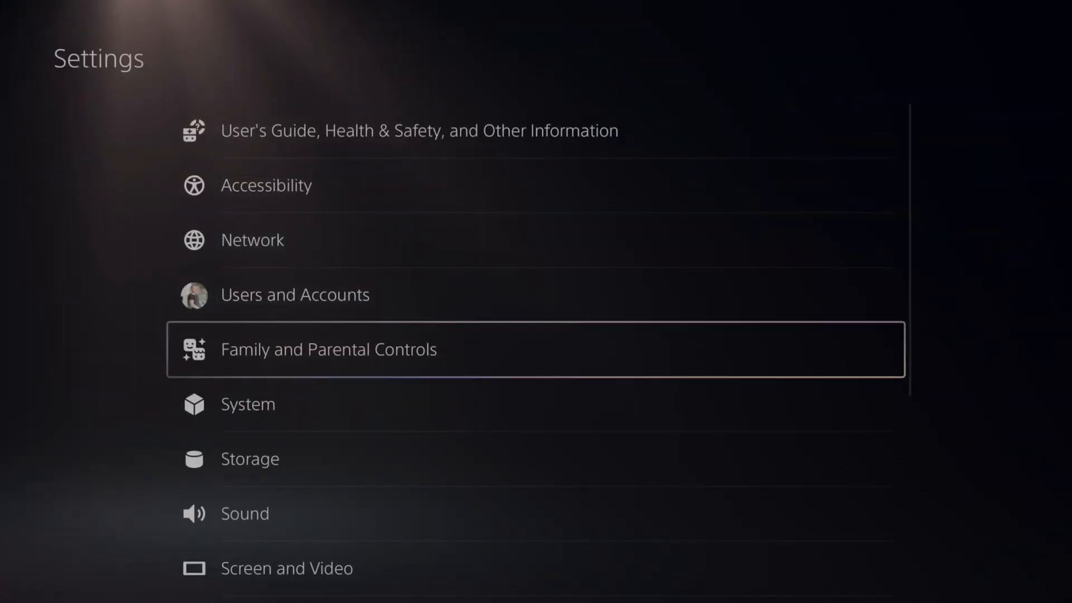
click(247, 405)
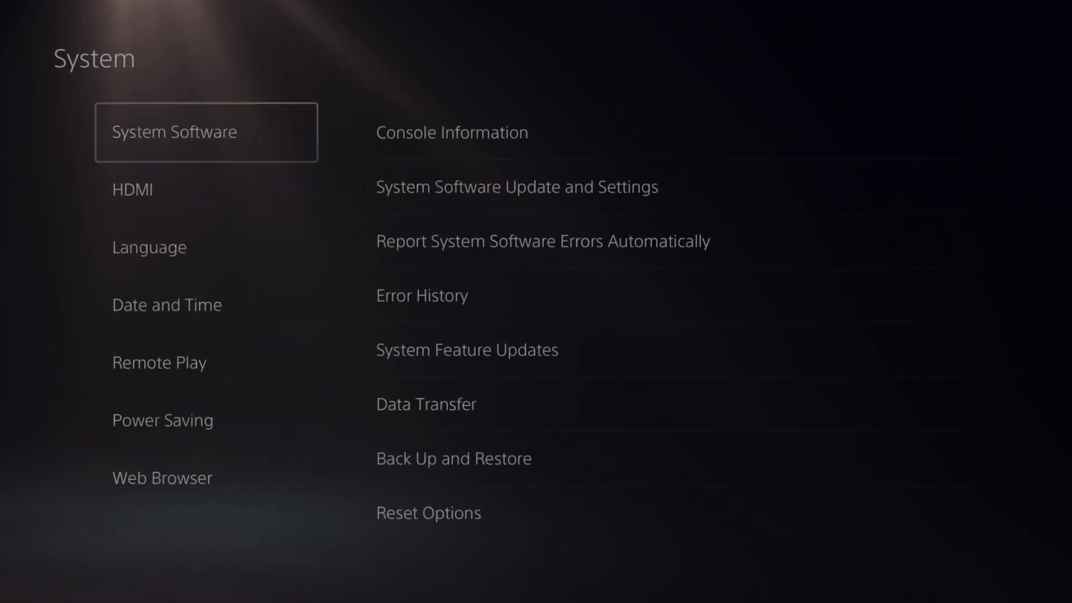
click(163, 420)
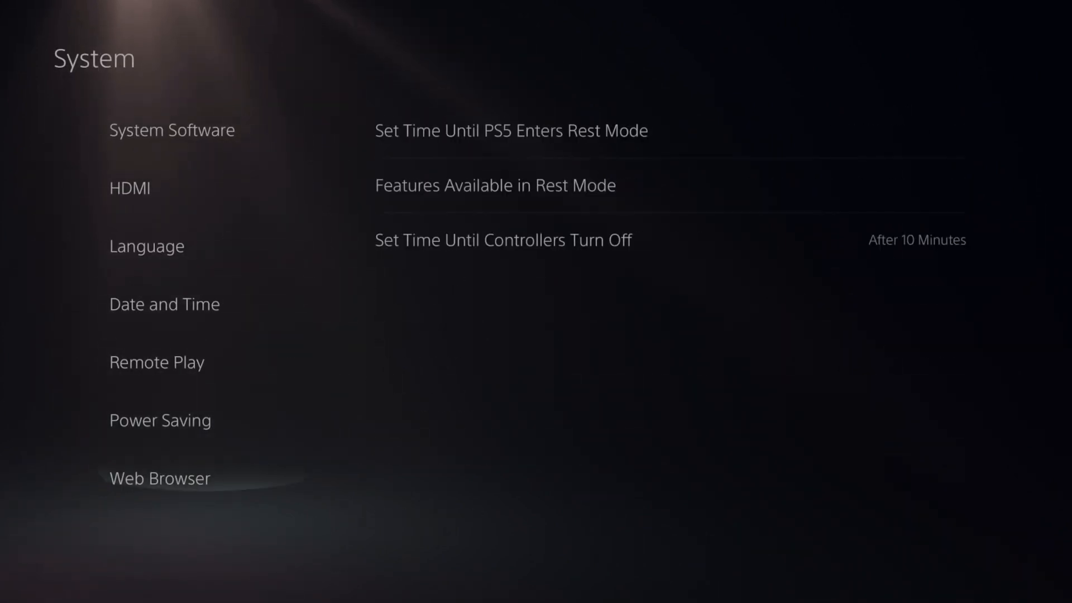
- Open Web Browser settings and confirm Clear Website Data with OK
click(159, 477)
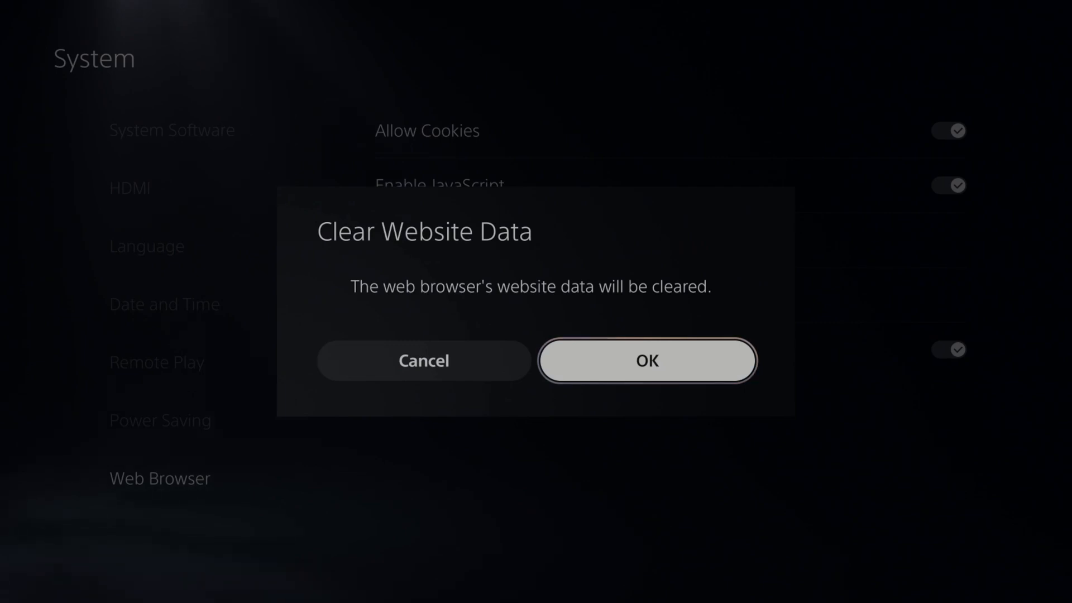
click(646, 360)
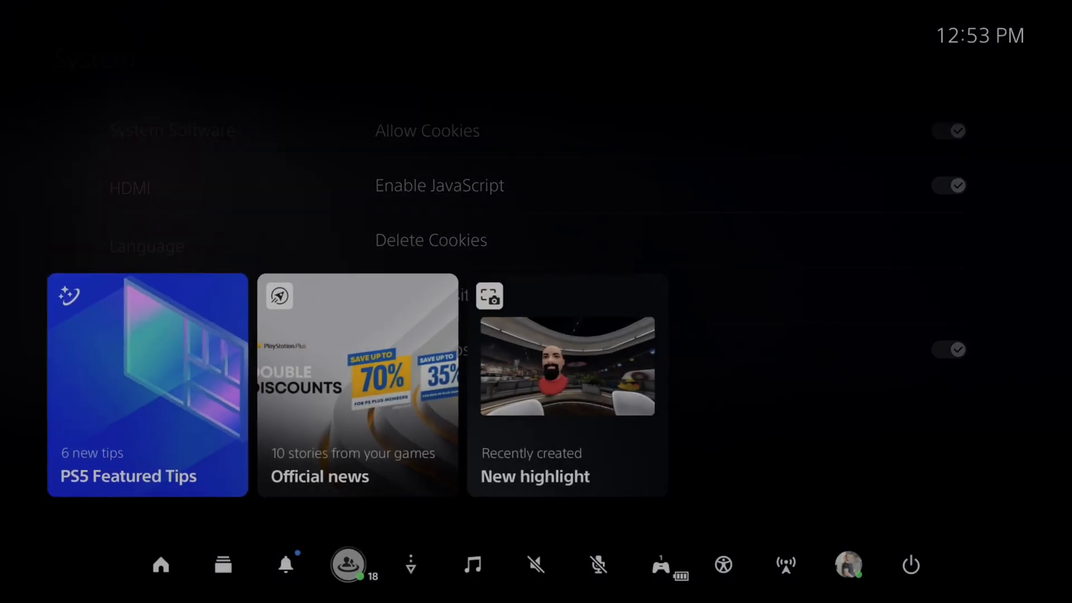
- Open the web browser card from the control center, showing the N4G page
click(348, 564)
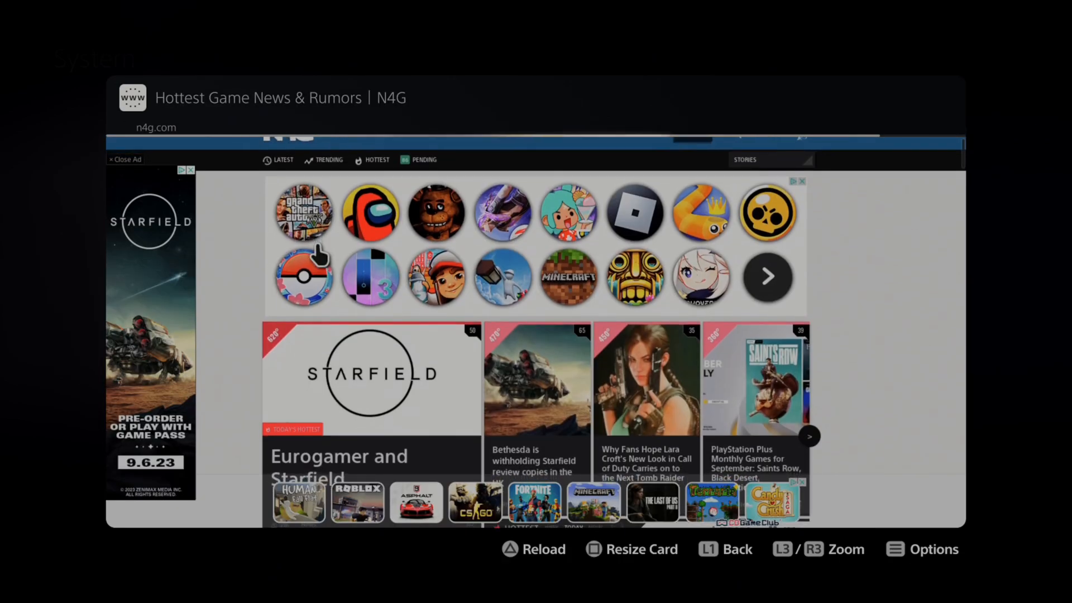
- Close the N4G browser page from the Options menu
click(920, 549)
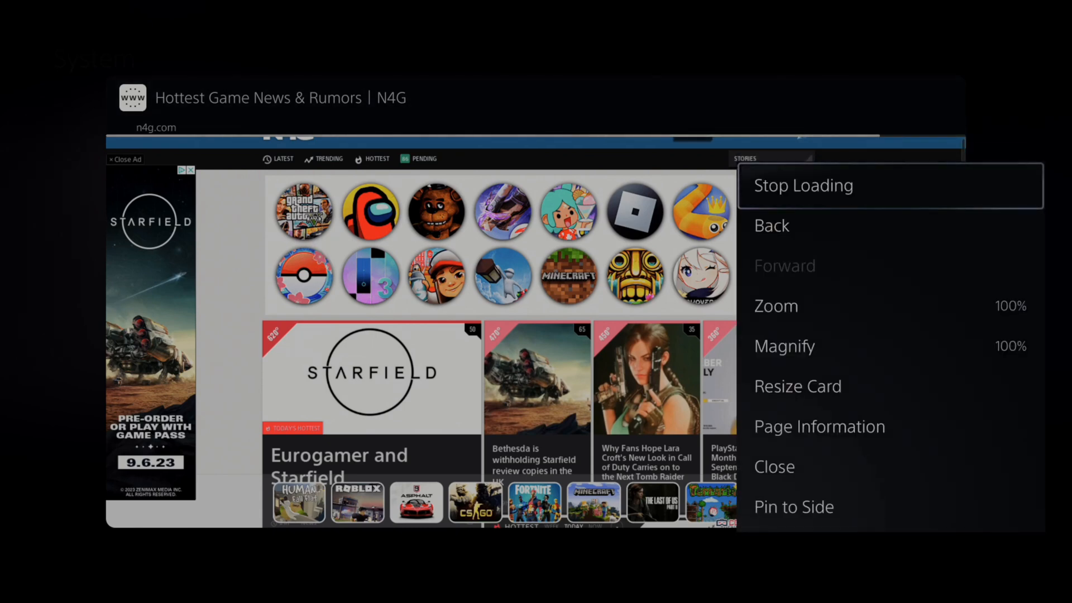
click(771, 225)
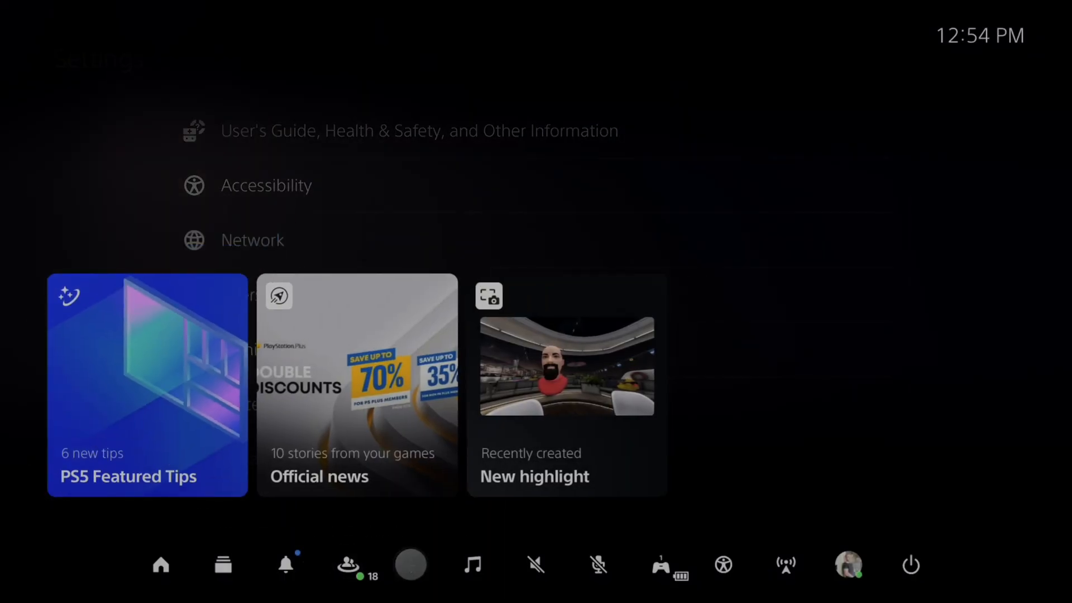
- Open the Bing.com link from the Search-Browser message conversation
click(348, 564)
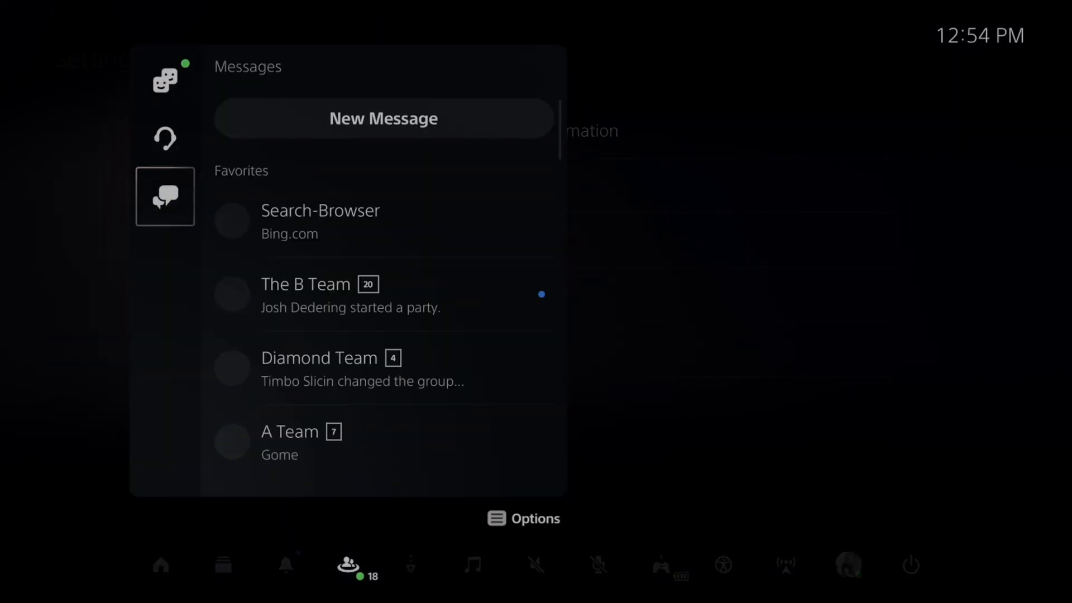
click(319, 221)
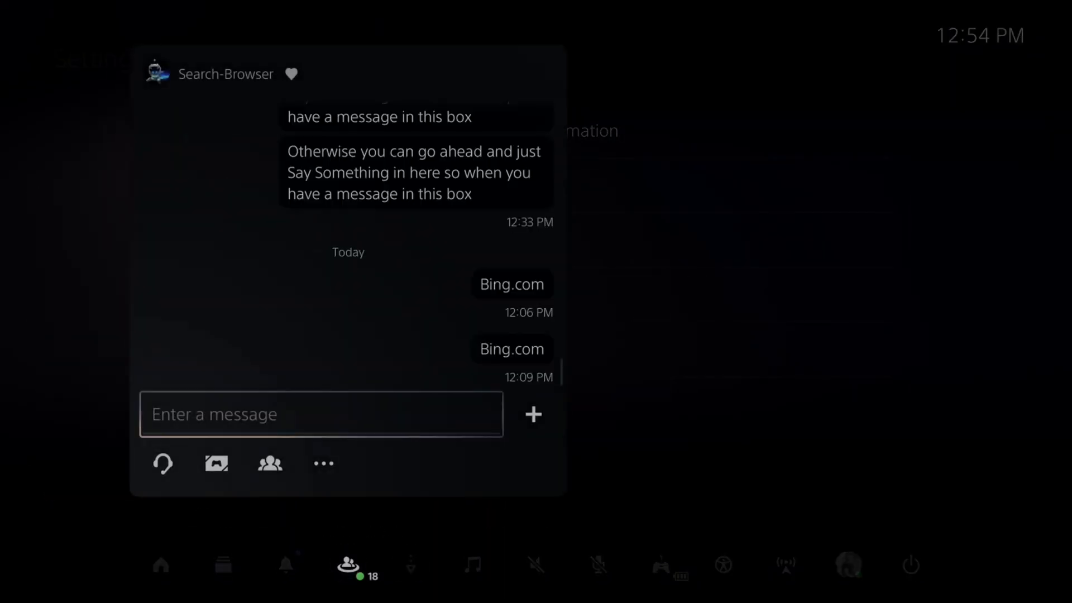
click(511, 348)
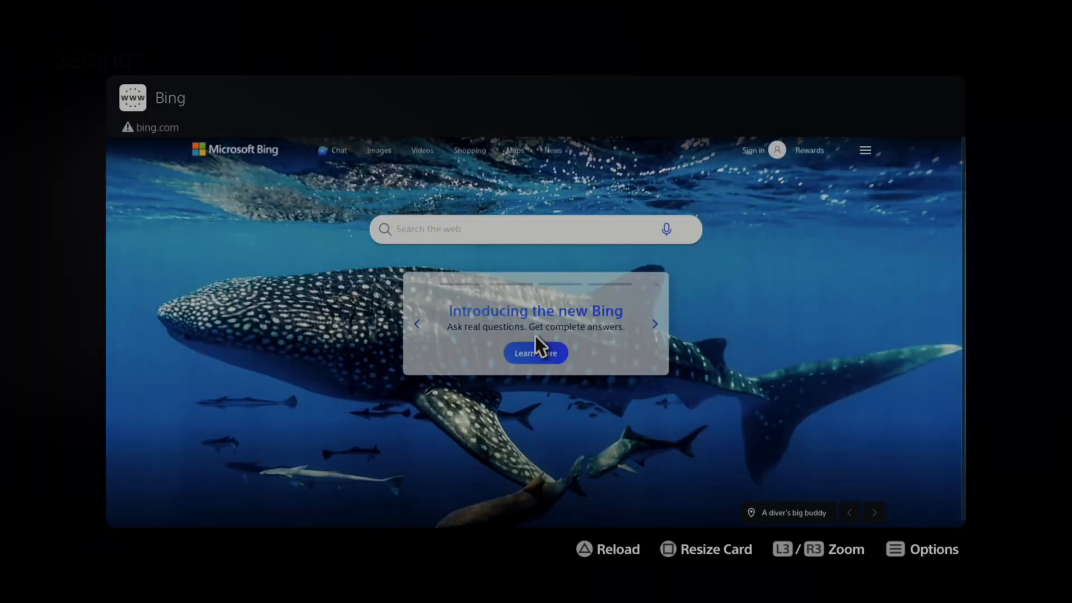